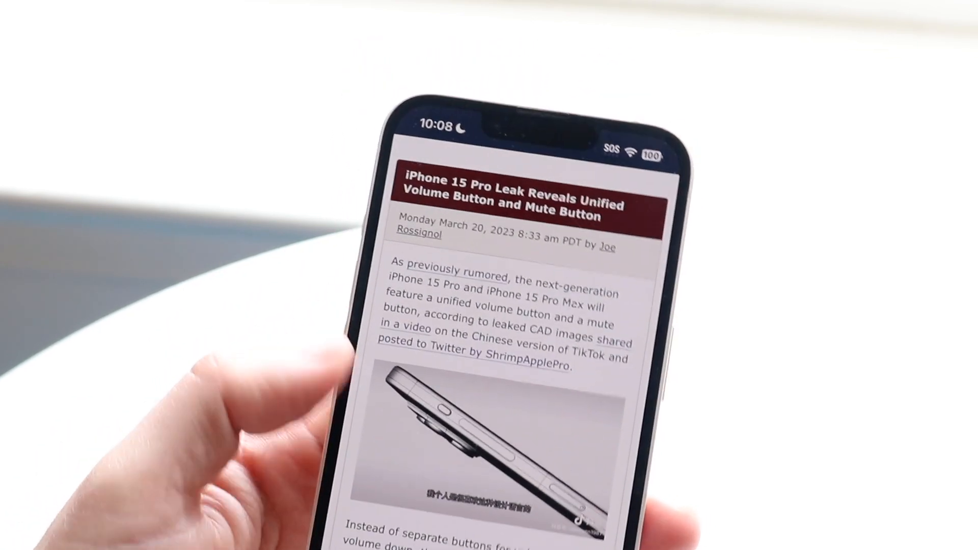
pyautogui.scroll(-3)
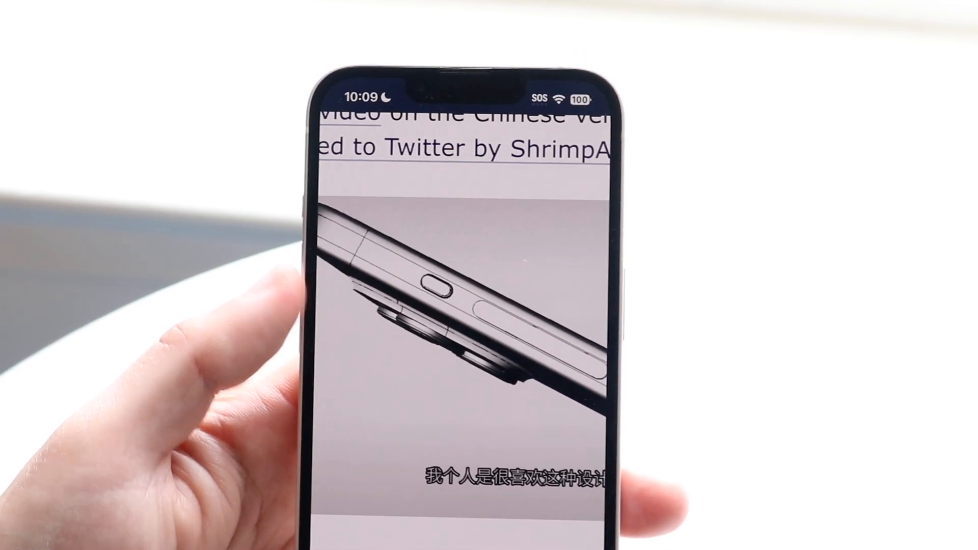
pyautogui.scroll(-3)
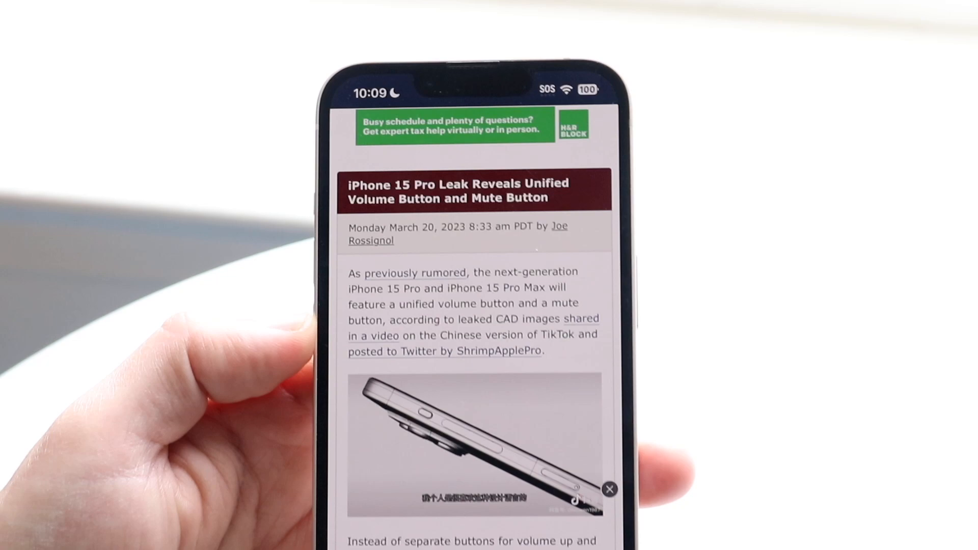
pyautogui.scroll(-3)
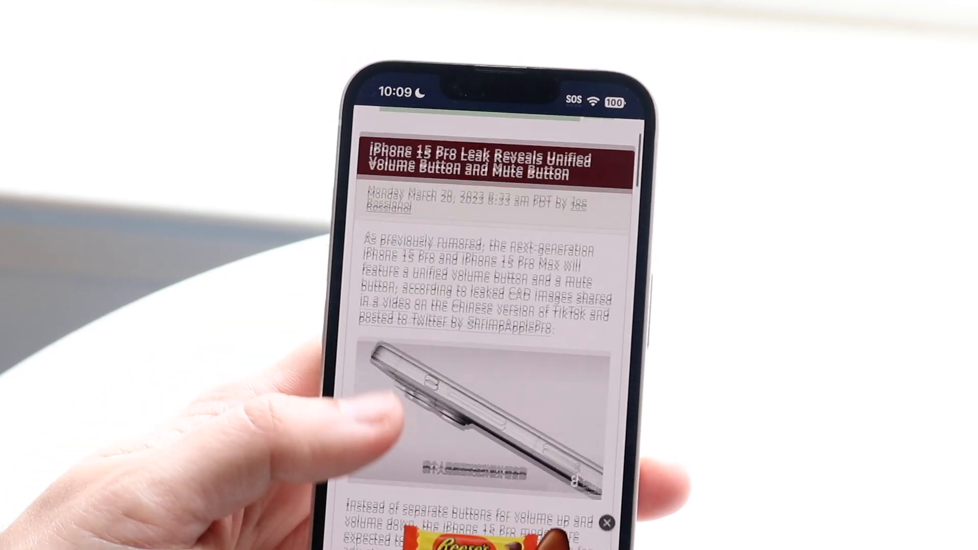
pyautogui.scroll(-3)
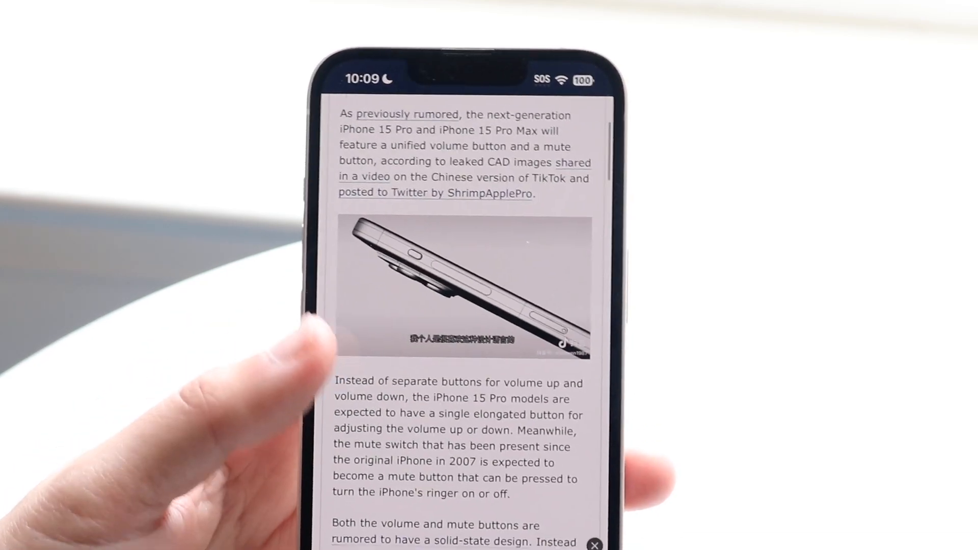
pyautogui.scroll(-3)
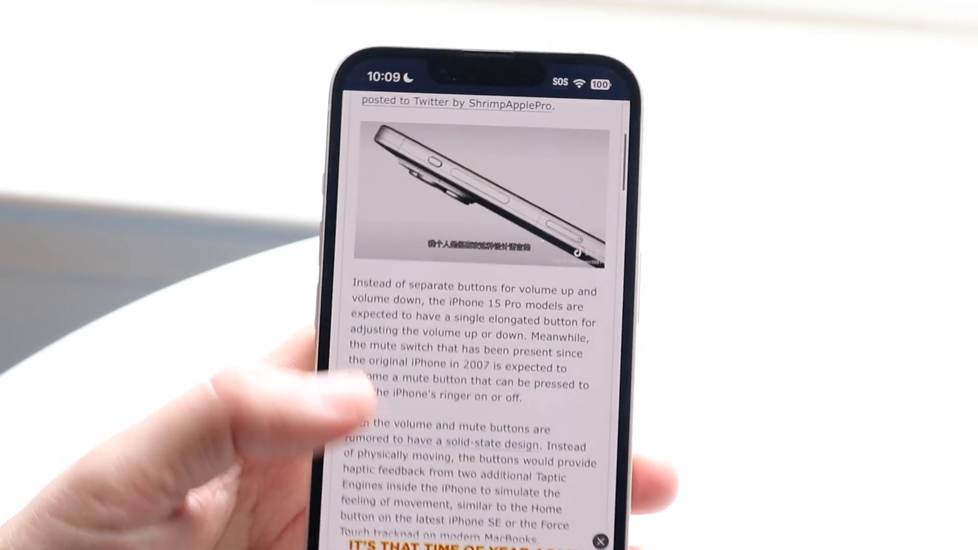